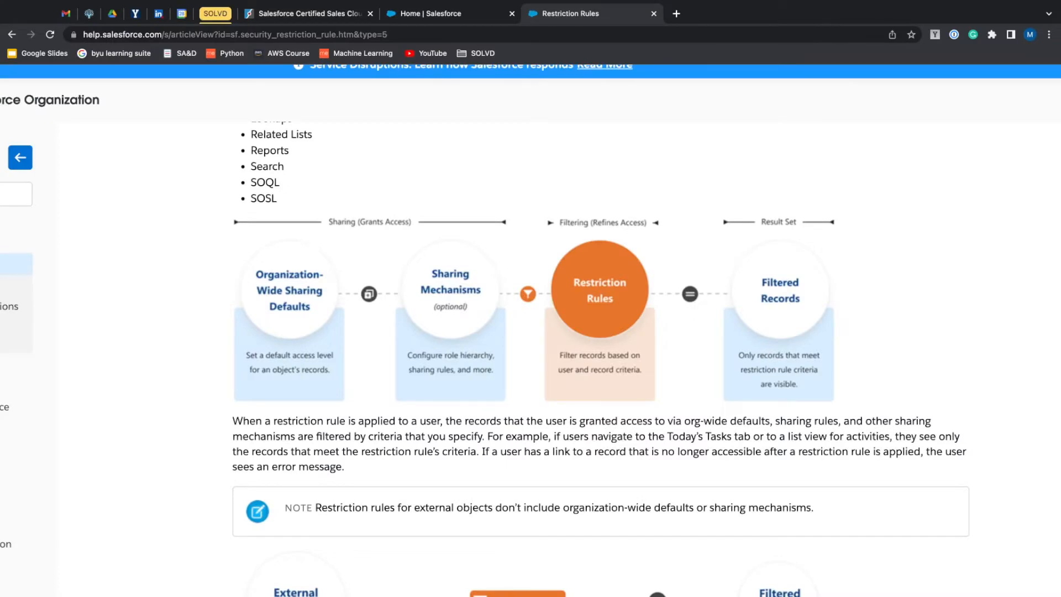
- Scroll the Restriction Rules article to 'How Do Restriction Rules Affect Other Sharing Settings?'
scroll("up", 3)
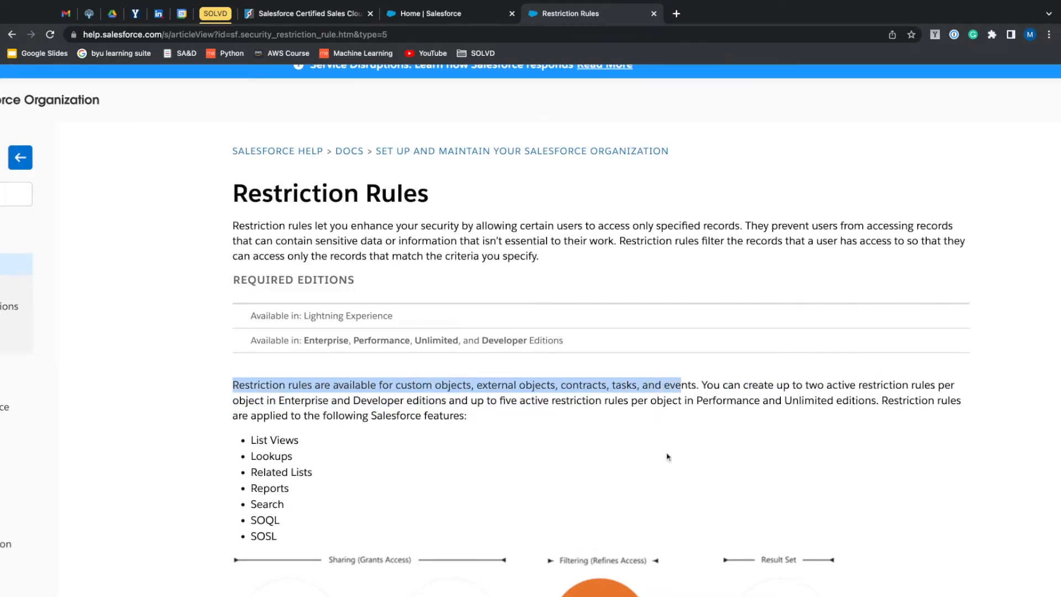
scroll("down", 3)
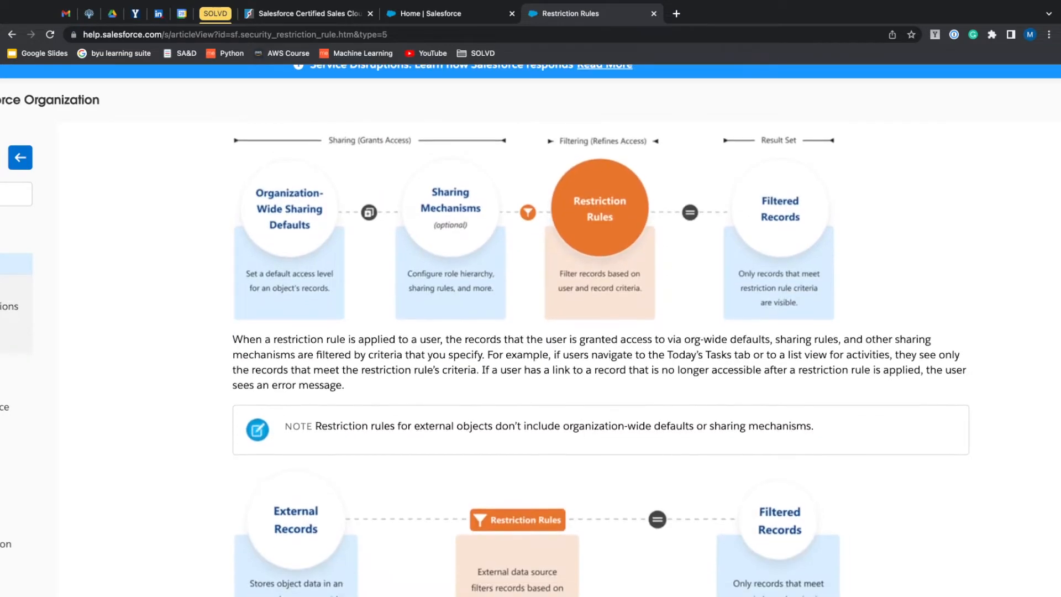
scroll("down", 3)
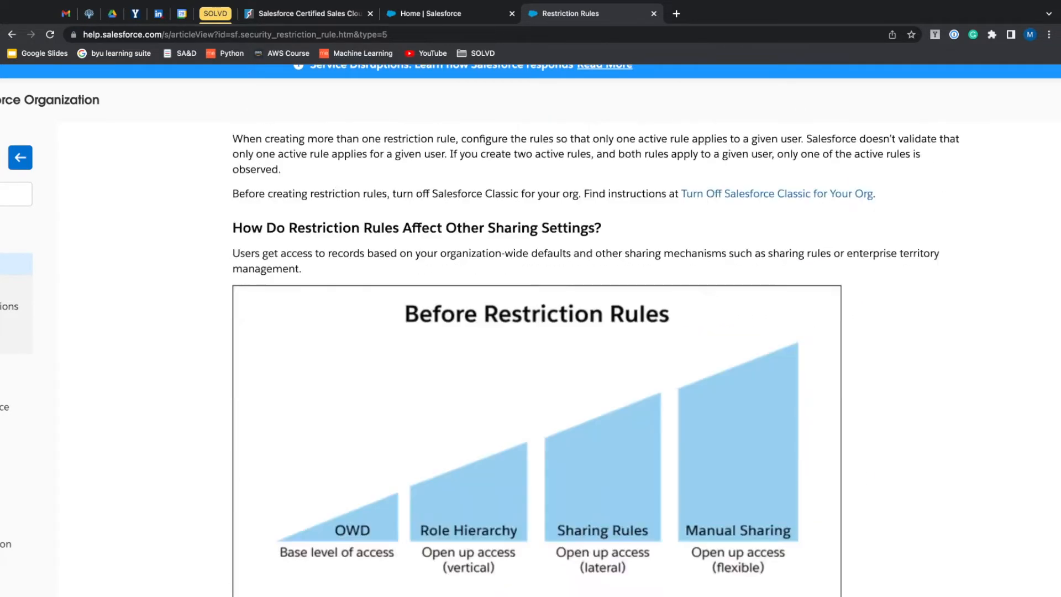
- Scroll down to view the full 'Before Restriction Rules' diagram
scroll("down", 3)
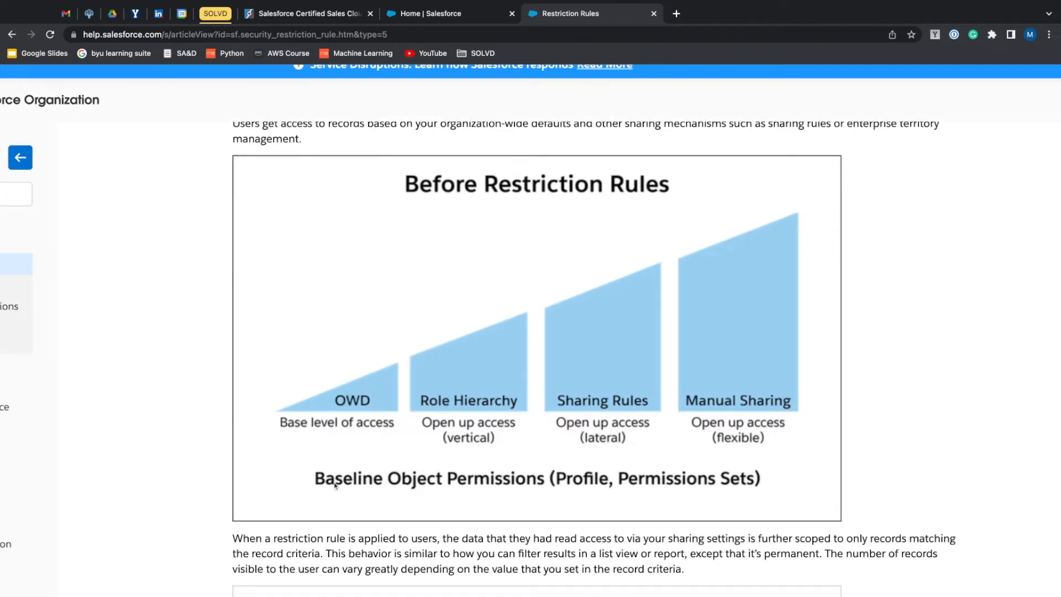
mouse_move(598, 493)
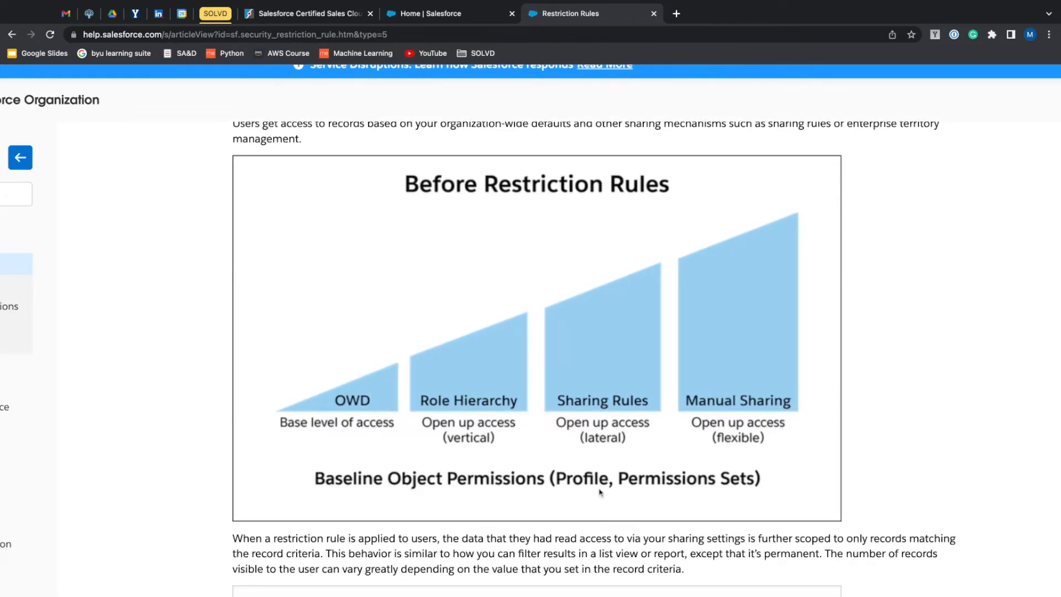
mouse_move(746, 509)
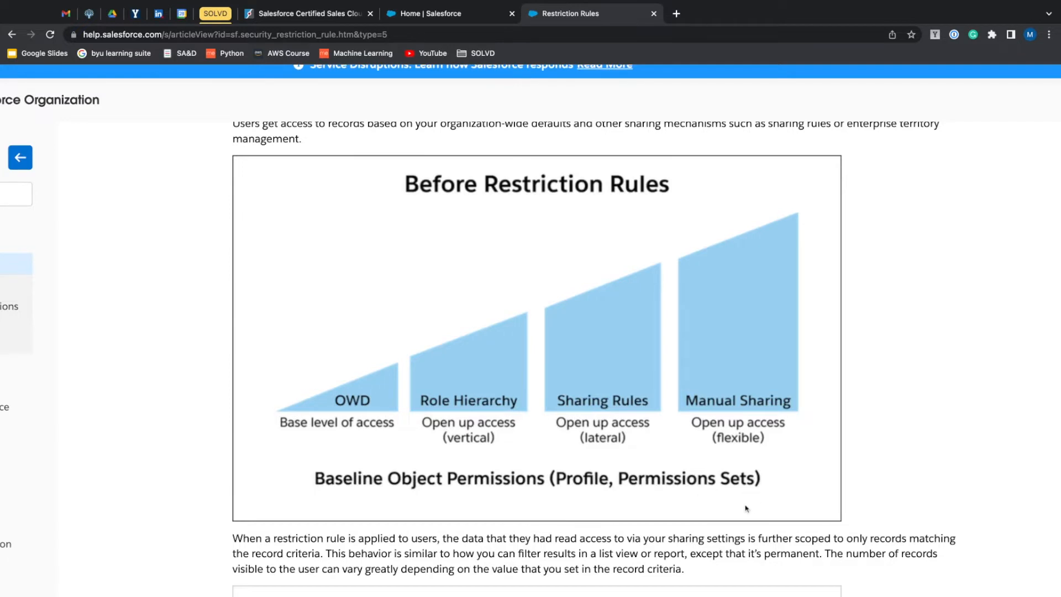
mouse_move(341, 422)
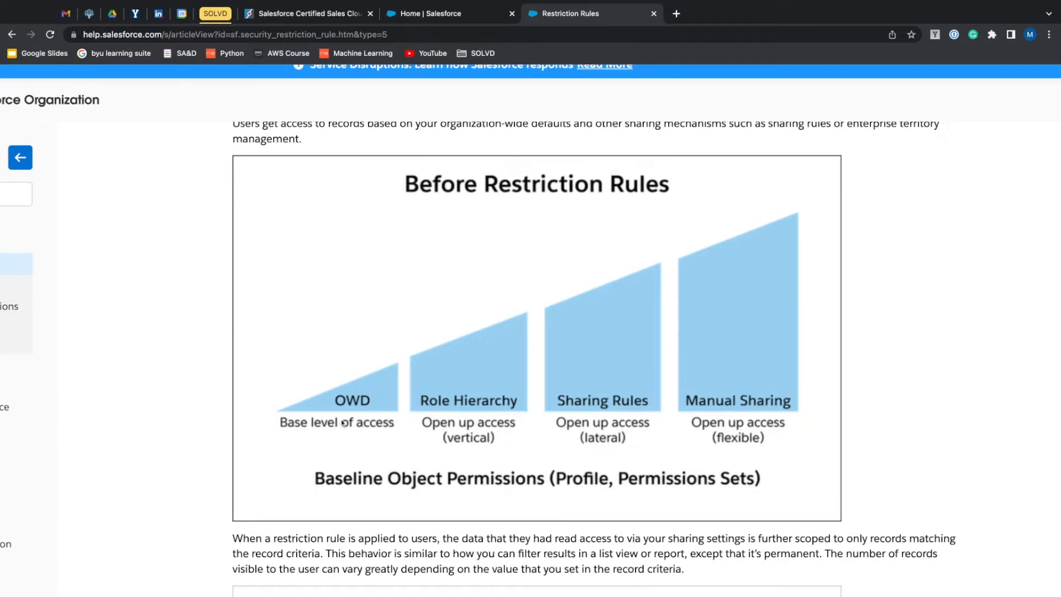
mouse_move(343, 428)
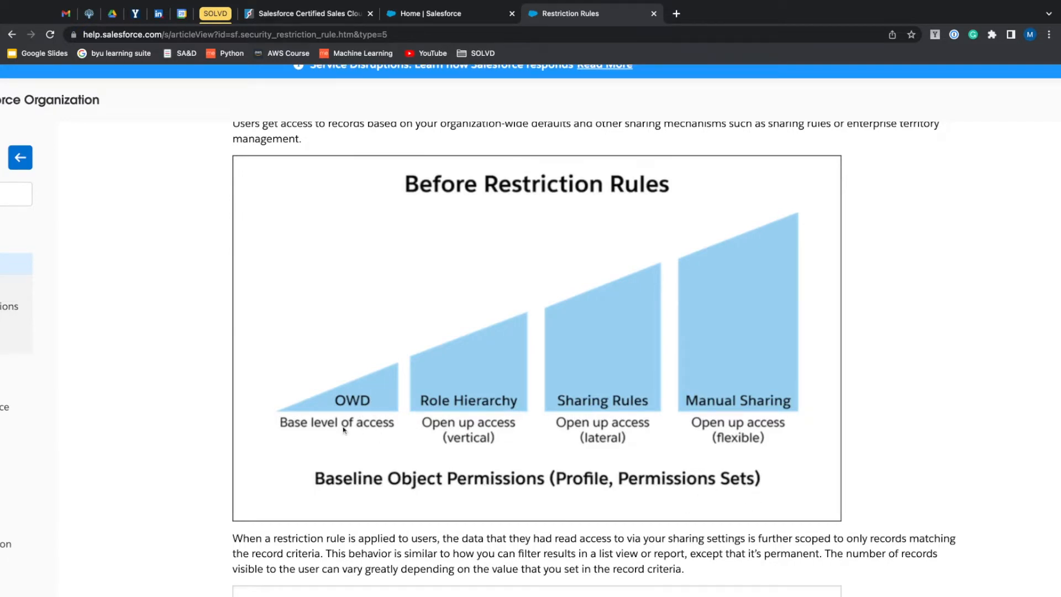
mouse_move(452, 387)
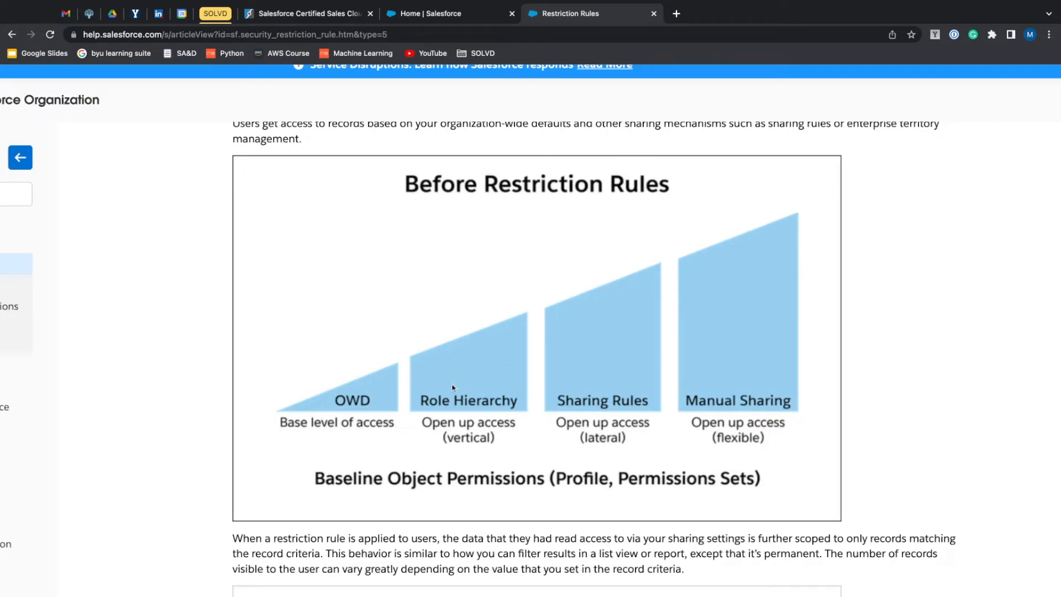
mouse_move(500, 408)
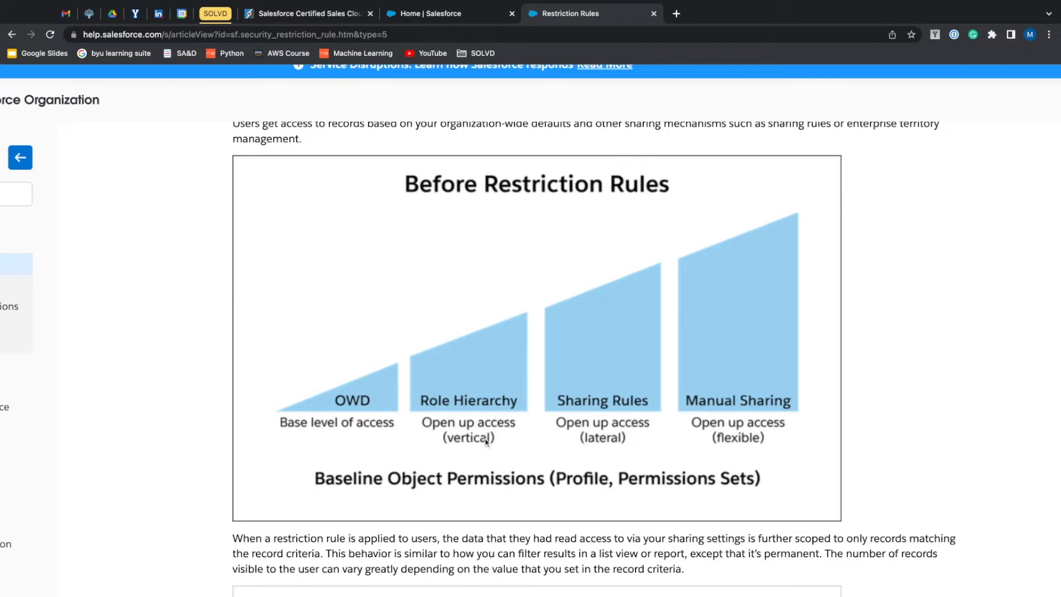
mouse_move(548, 423)
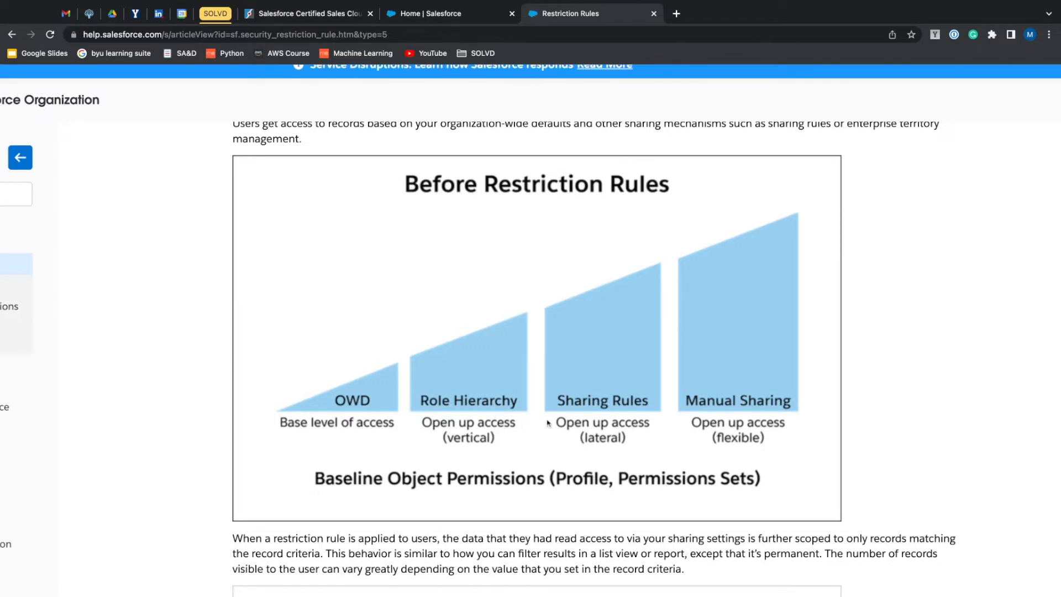
mouse_move(692, 417)
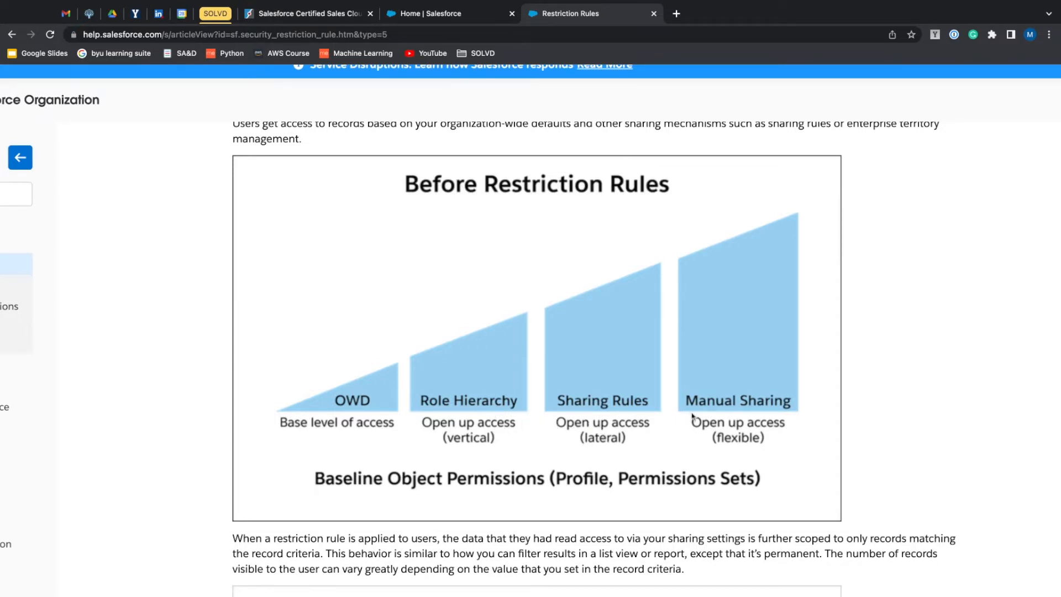
mouse_move(730, 452)
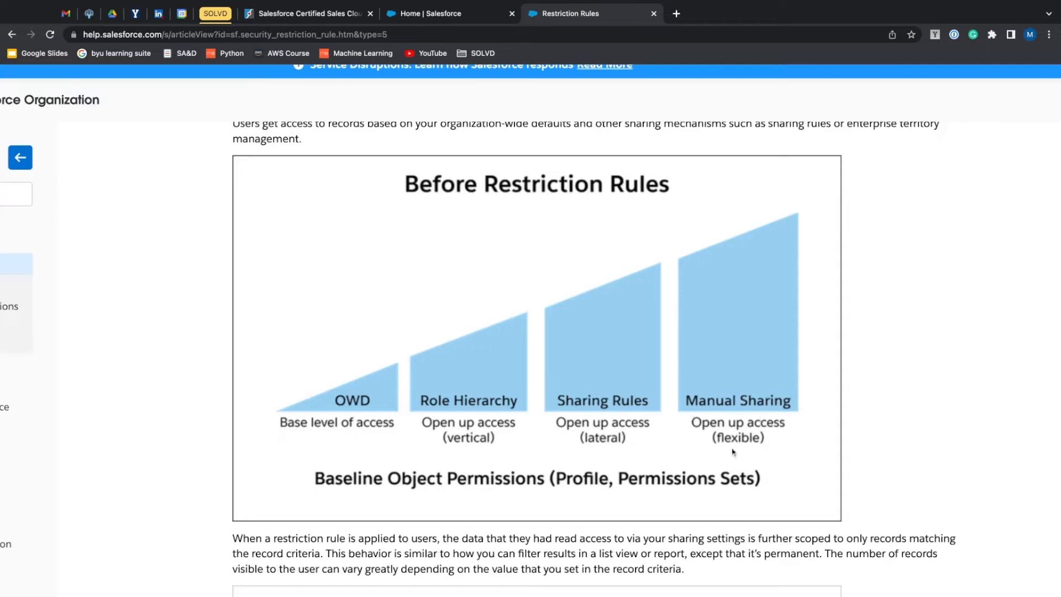
mouse_move(697, 403)
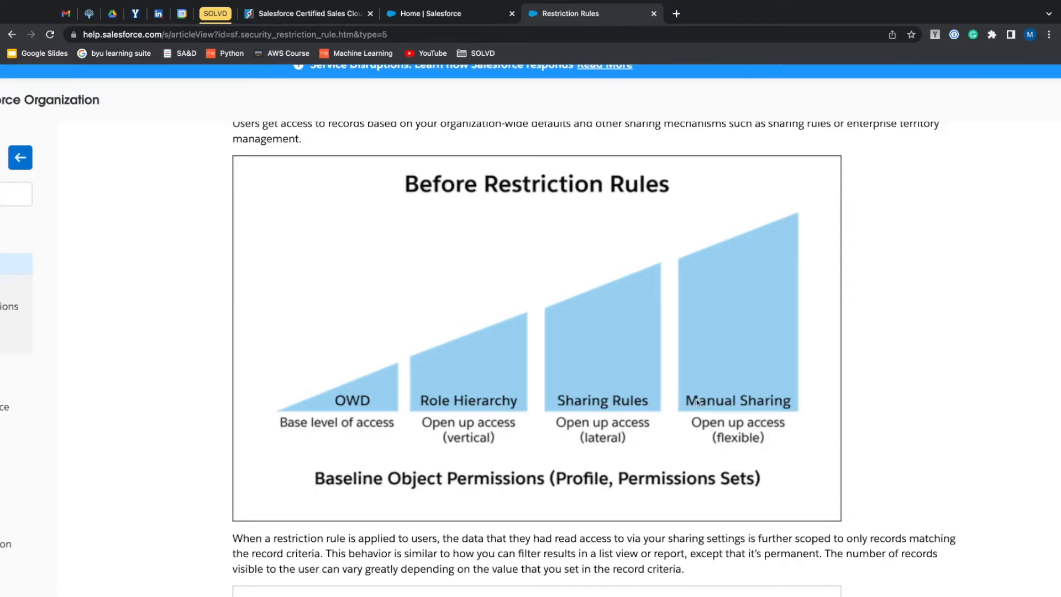
scroll("down", 3)
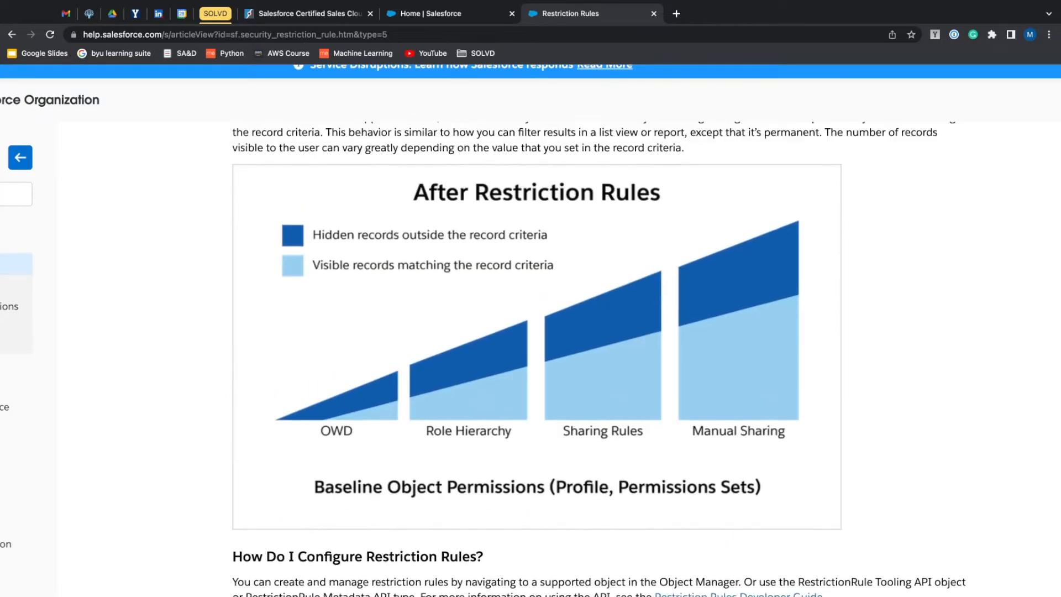
scroll("down", 3)
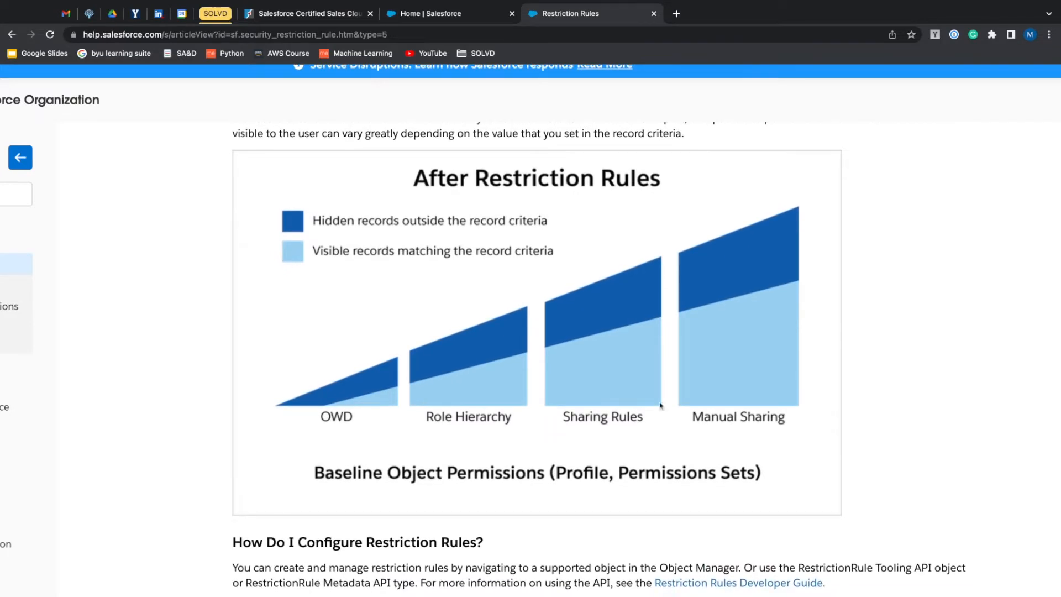
mouse_move(388, 384)
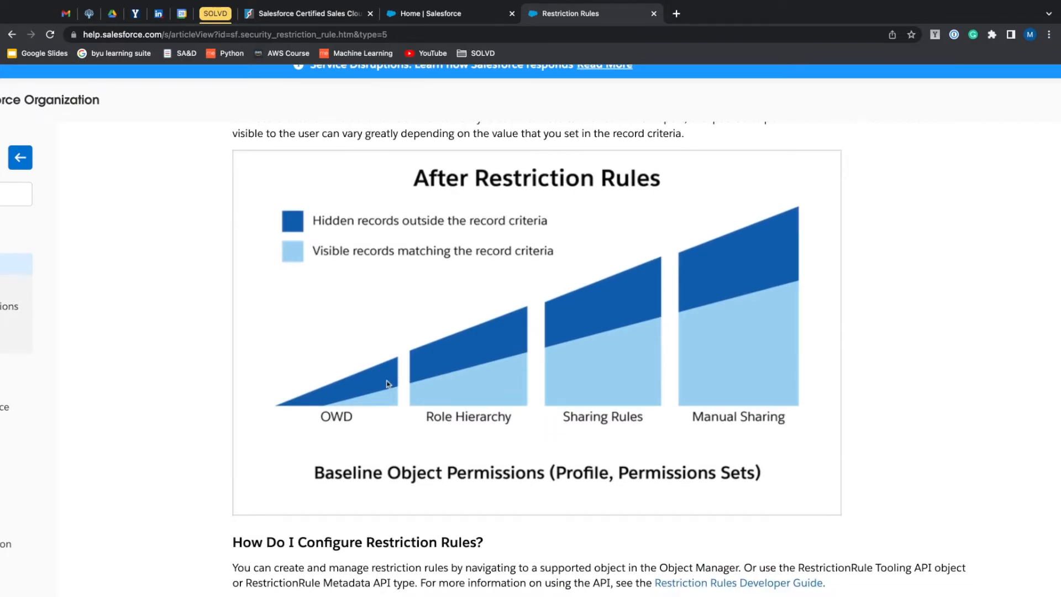
mouse_move(424, 367)
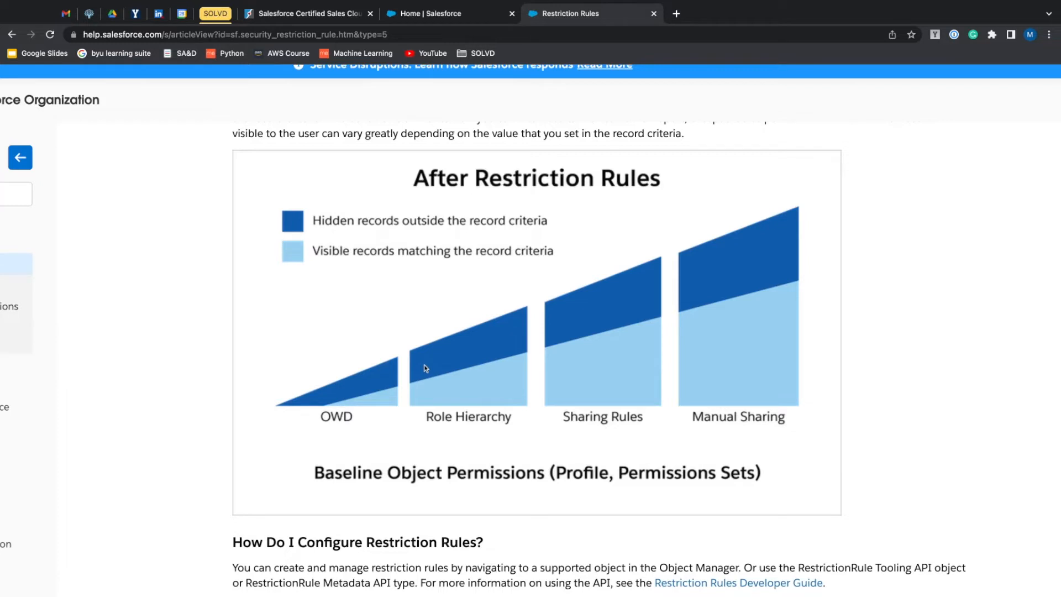
mouse_move(395, 380)
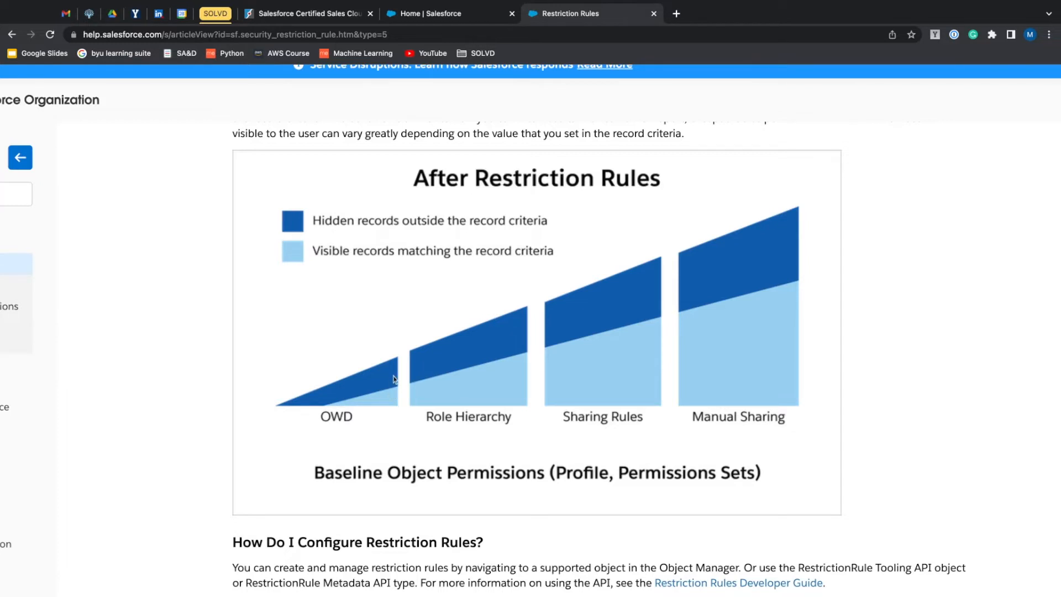
mouse_move(394, 379)
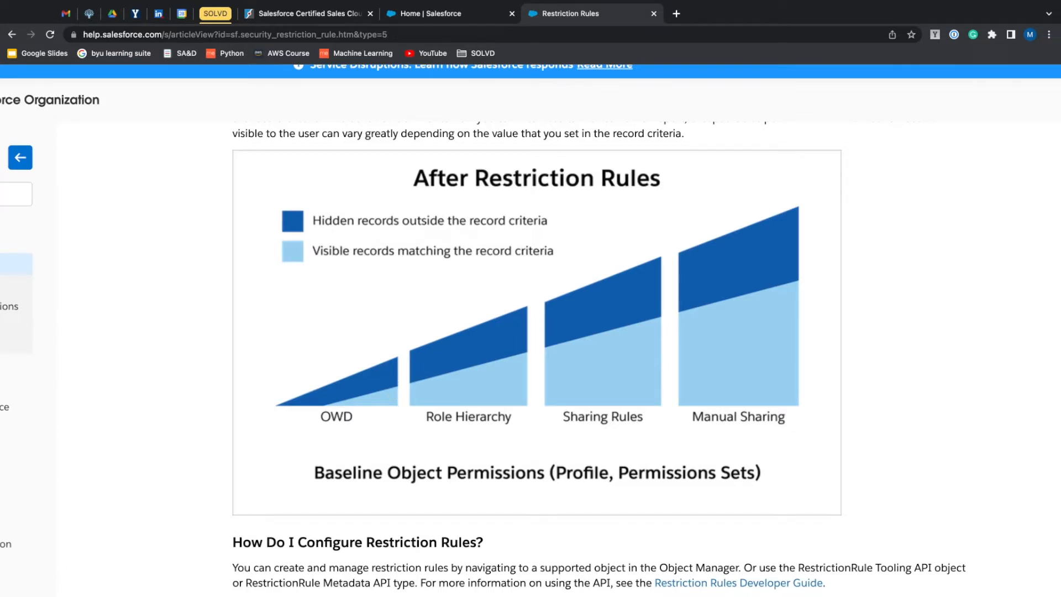
mouse_move(479, 400)
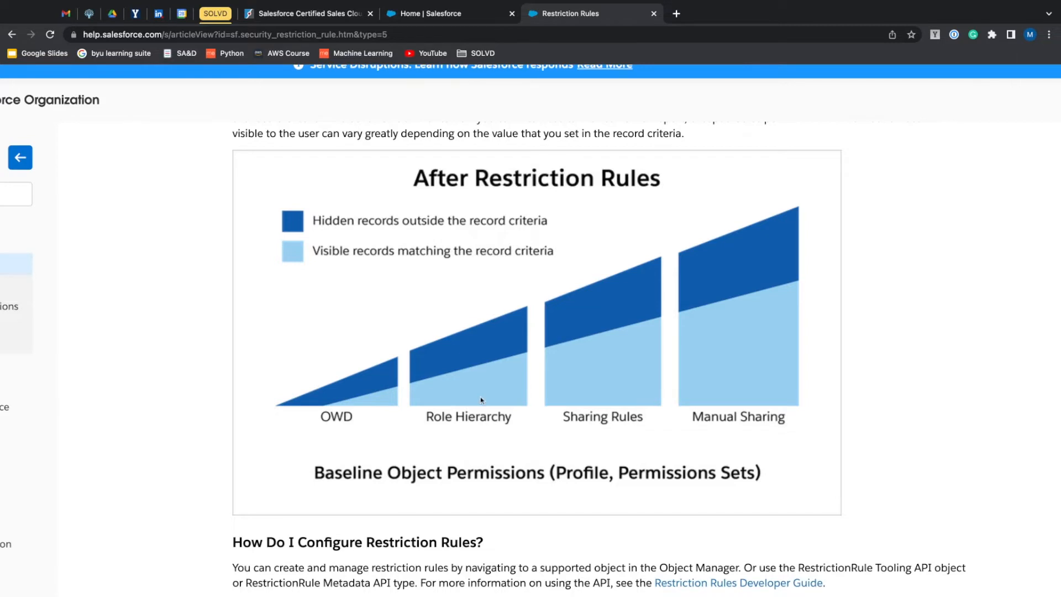
mouse_move(480, 401)
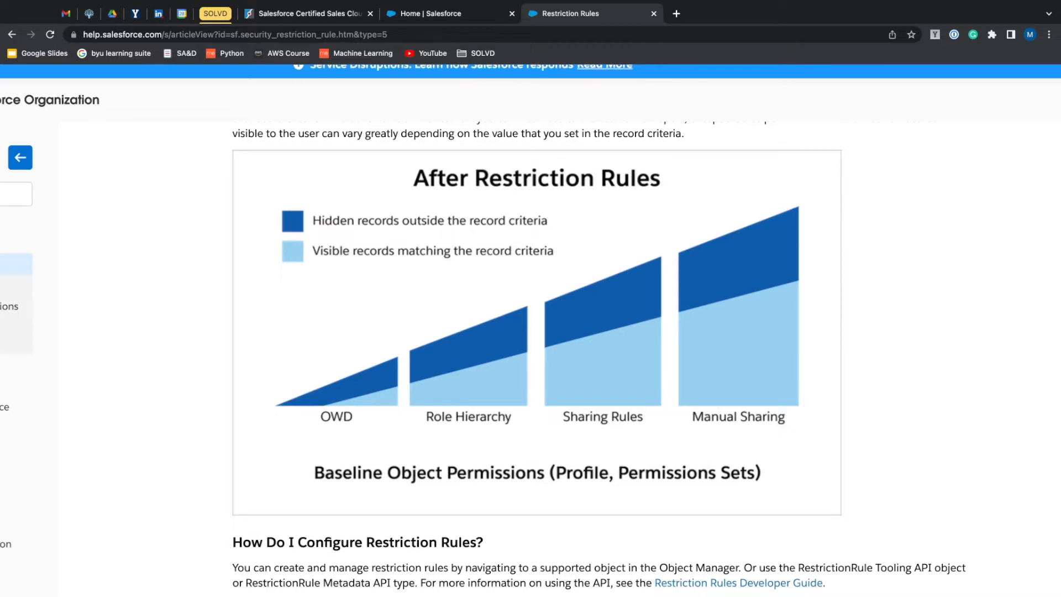
mouse_move(342, 403)
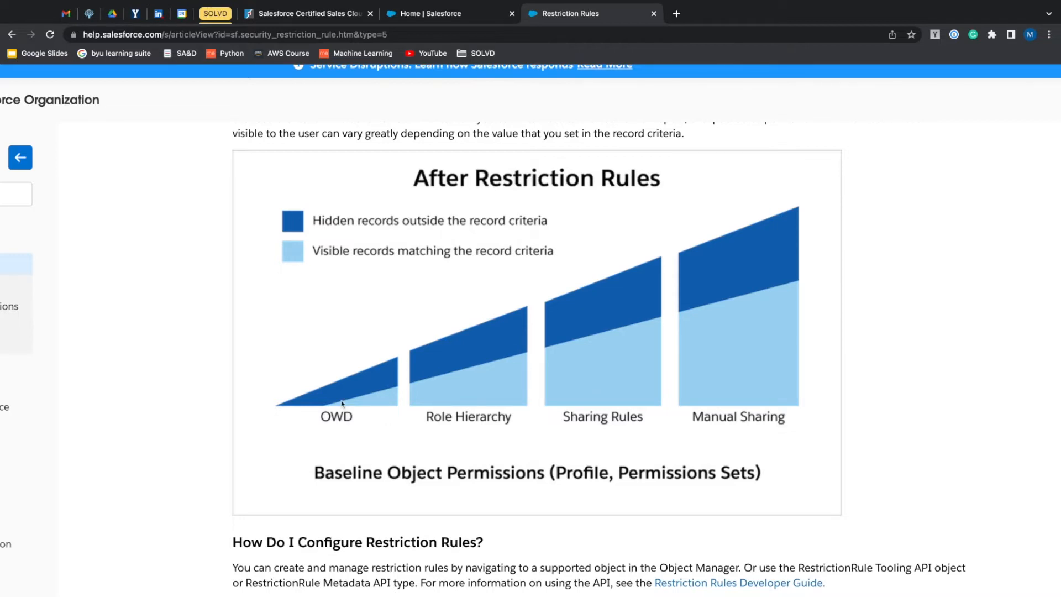
mouse_move(343, 328)
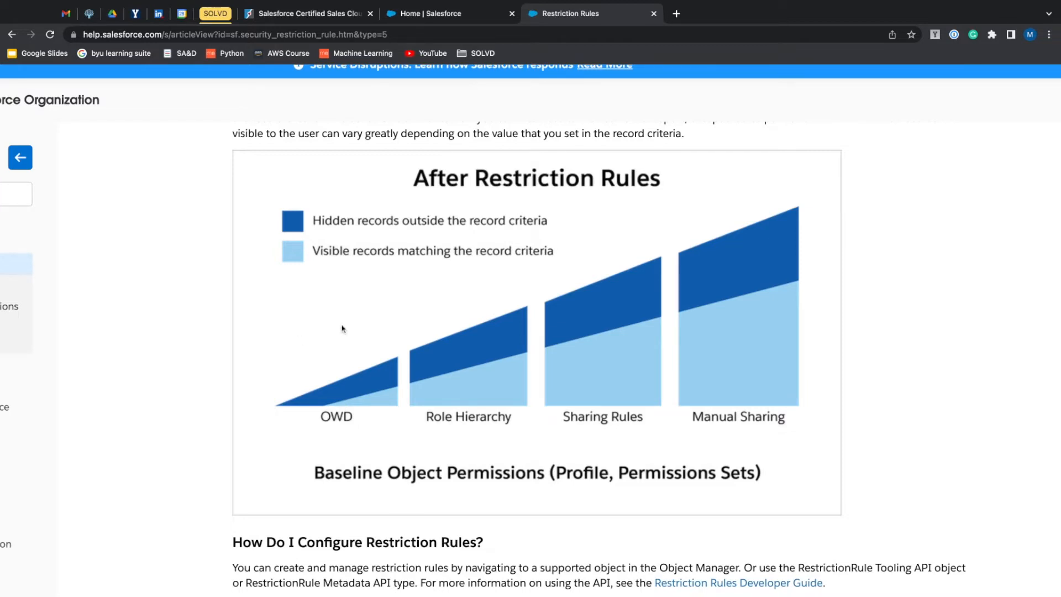
mouse_move(323, 341)
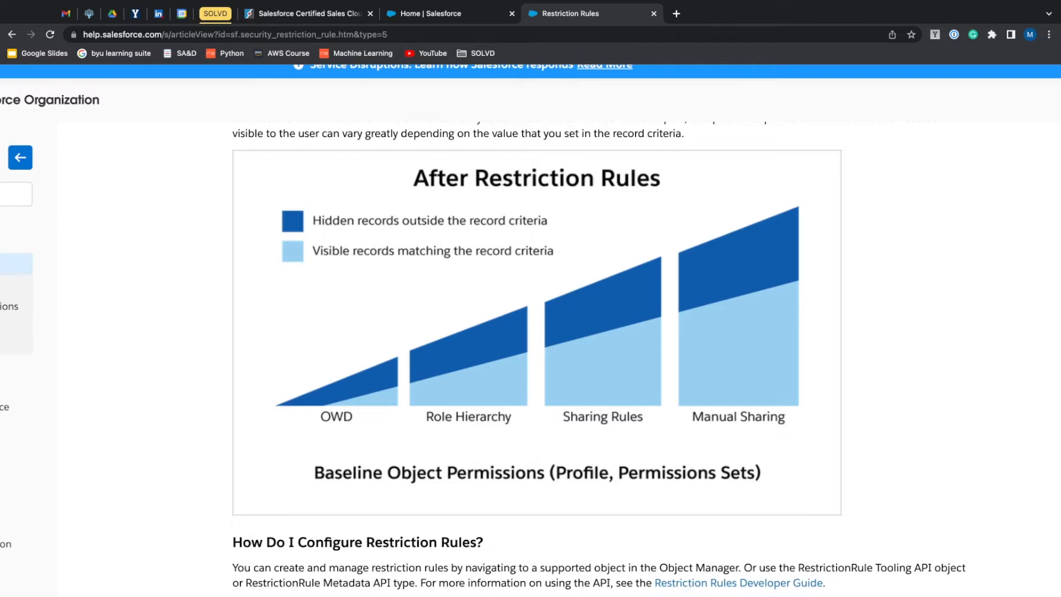
mouse_move(483, 294)
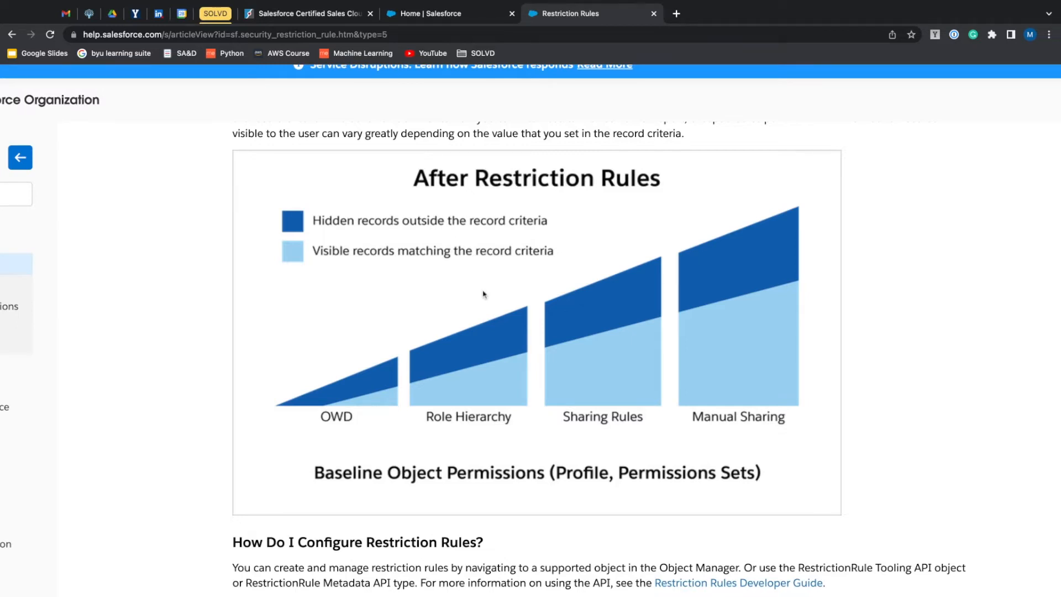
mouse_move(485, 290)
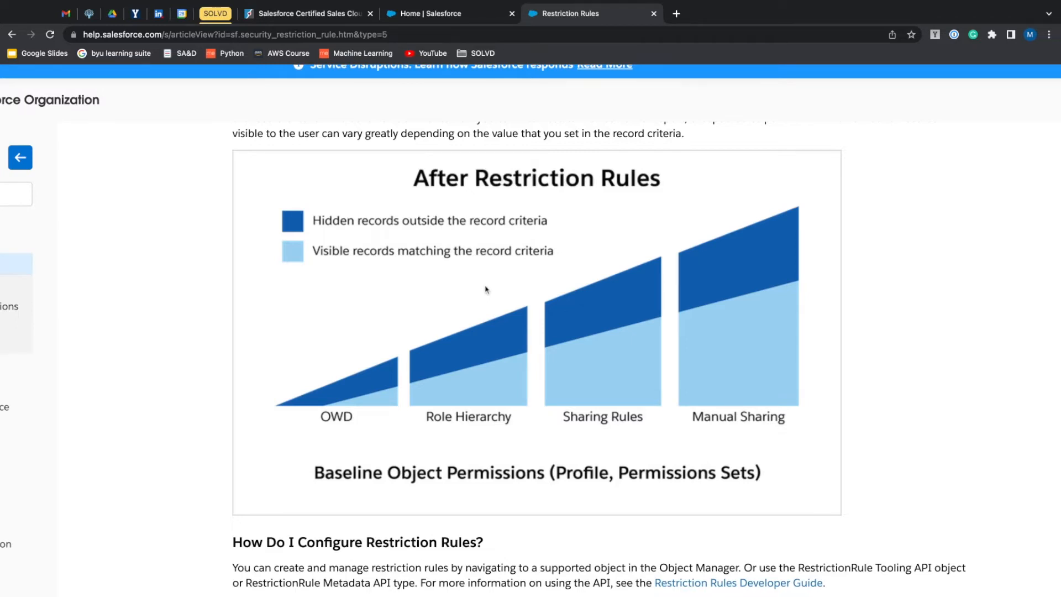
mouse_move(565, 256)
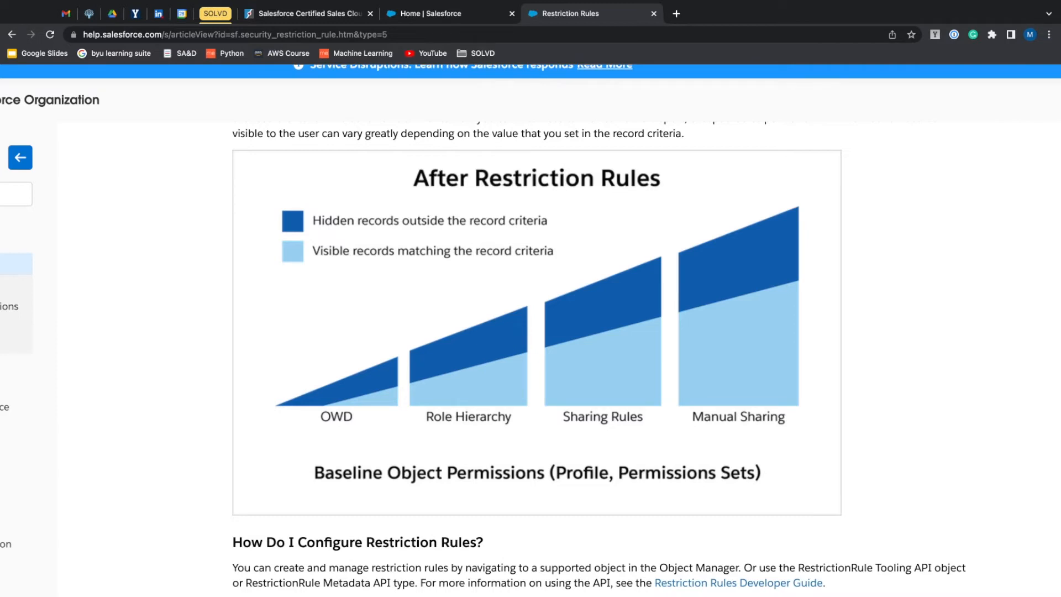
- Find Contract in Object Manager by searching 'contr' and show its Restriction Rules
left_click(433, 13)
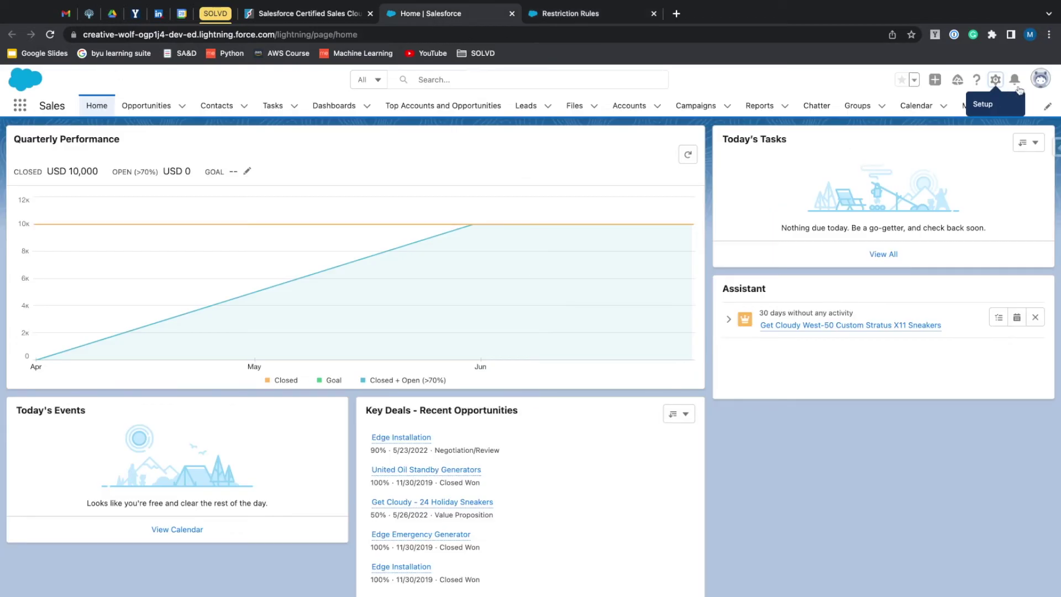
left_click(994, 79)
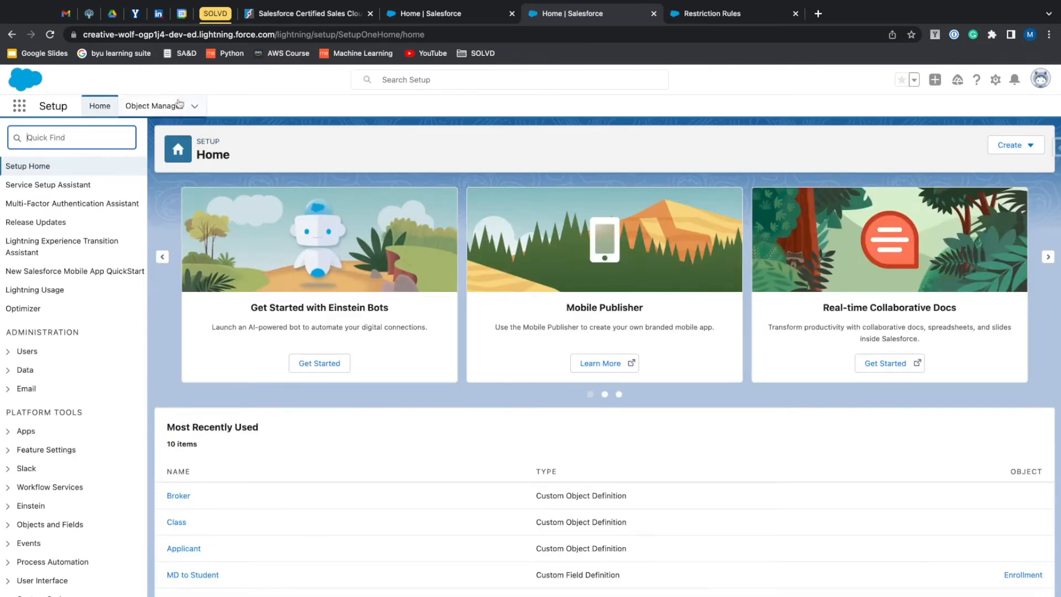
left_click(154, 106)
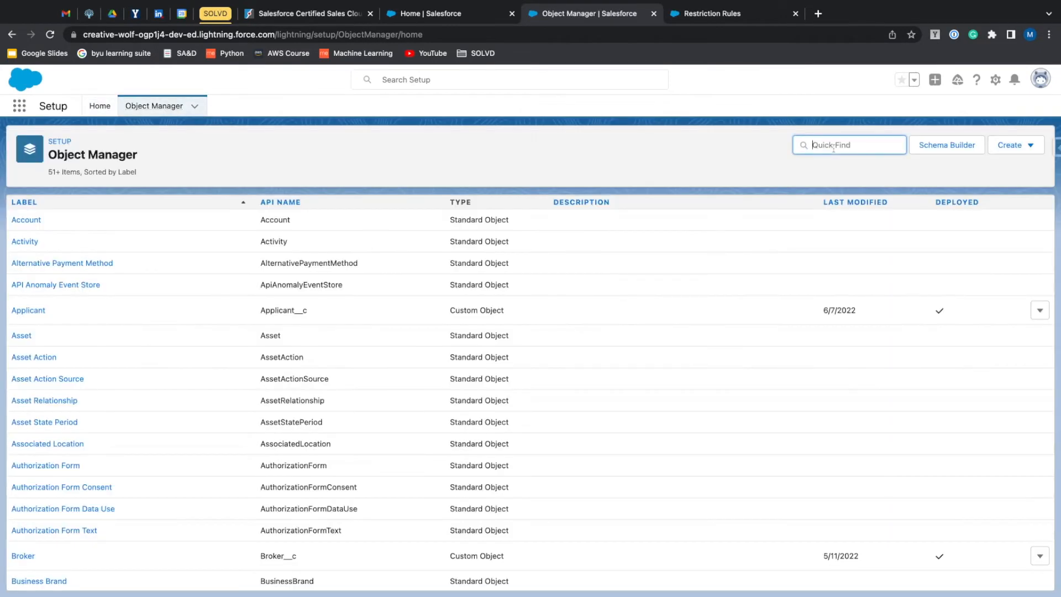
type("contr")
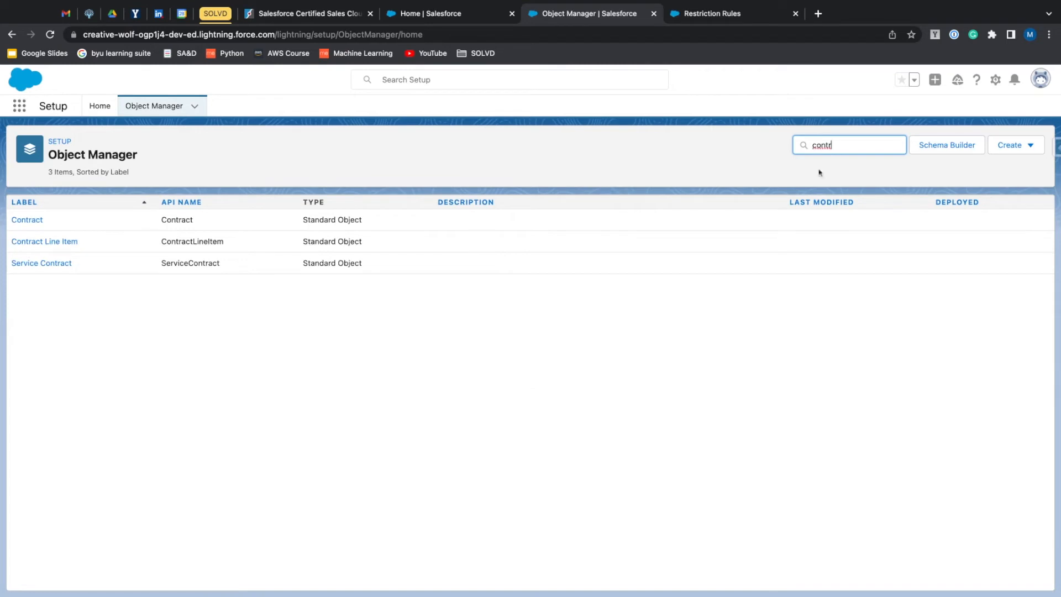
left_click(26, 219)
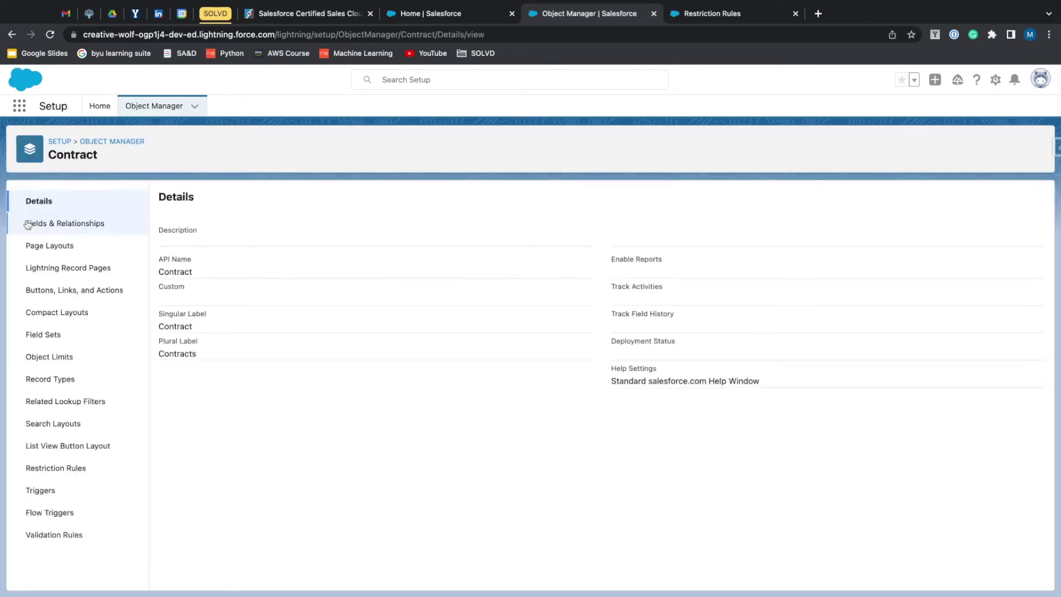
left_click(56, 467)
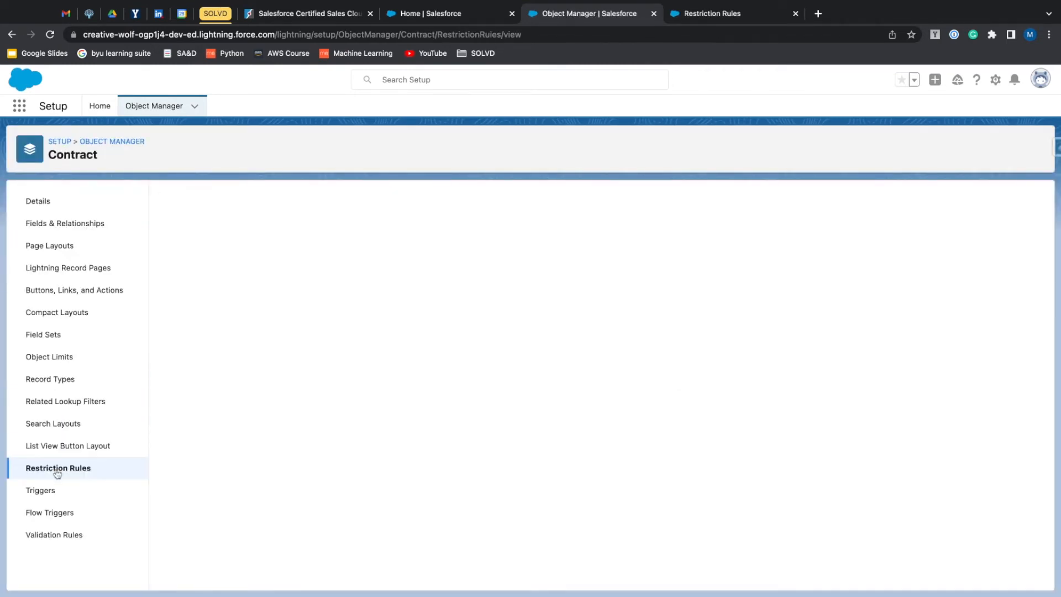
left_click(58, 468)
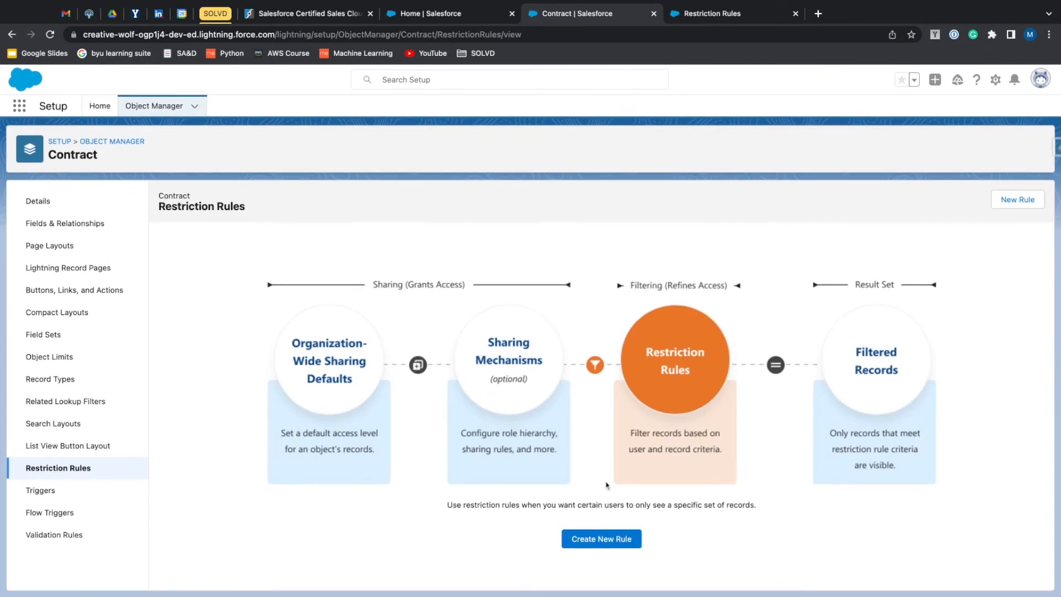
- Create a new restriction rule with Rule Name 'Sales Department Contract'
left_click(600, 539)
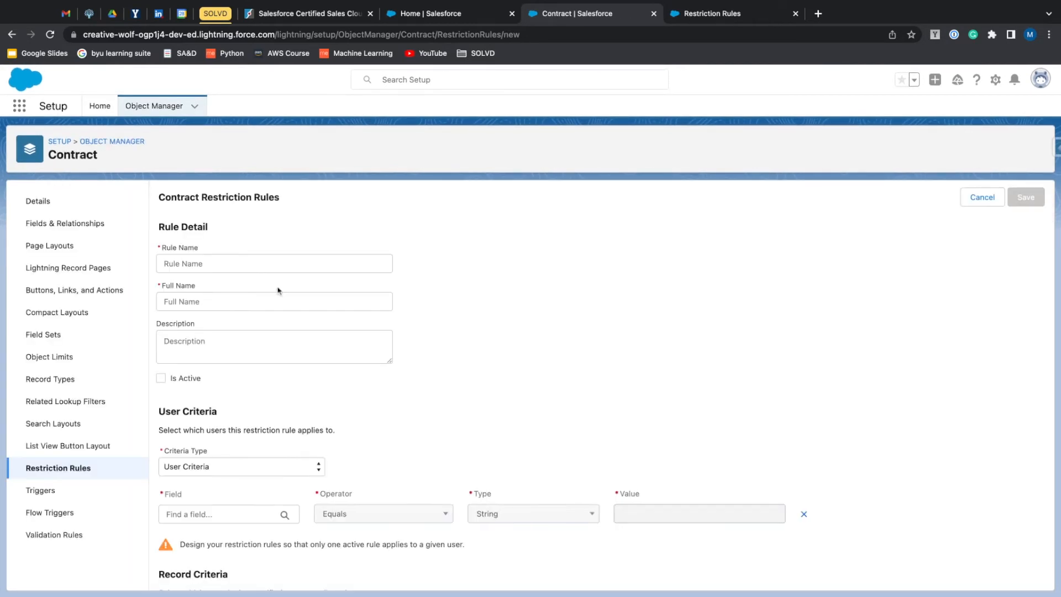
left_click(274, 263)
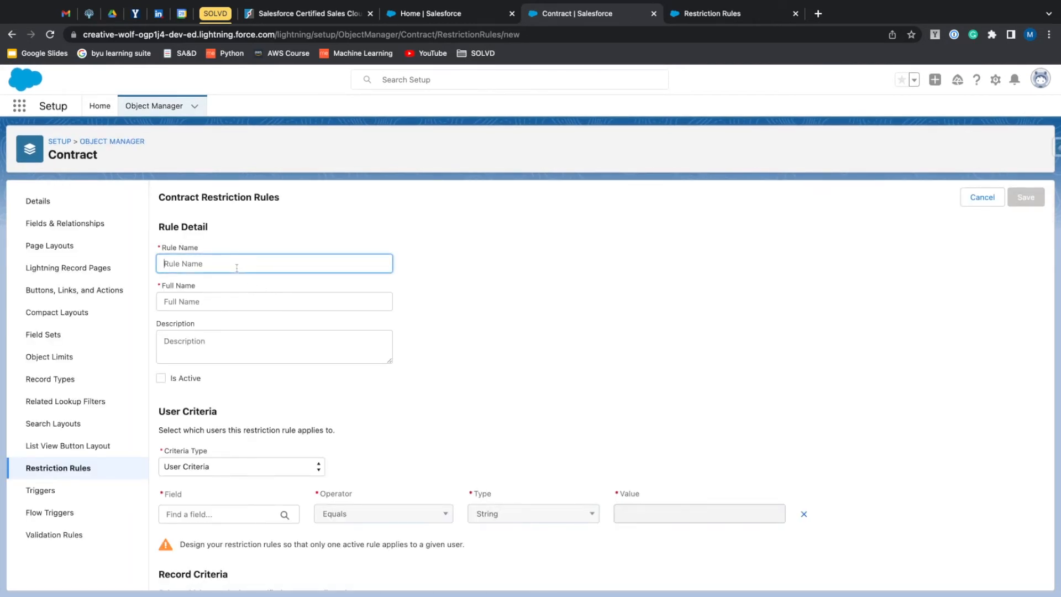
type("Sales De")
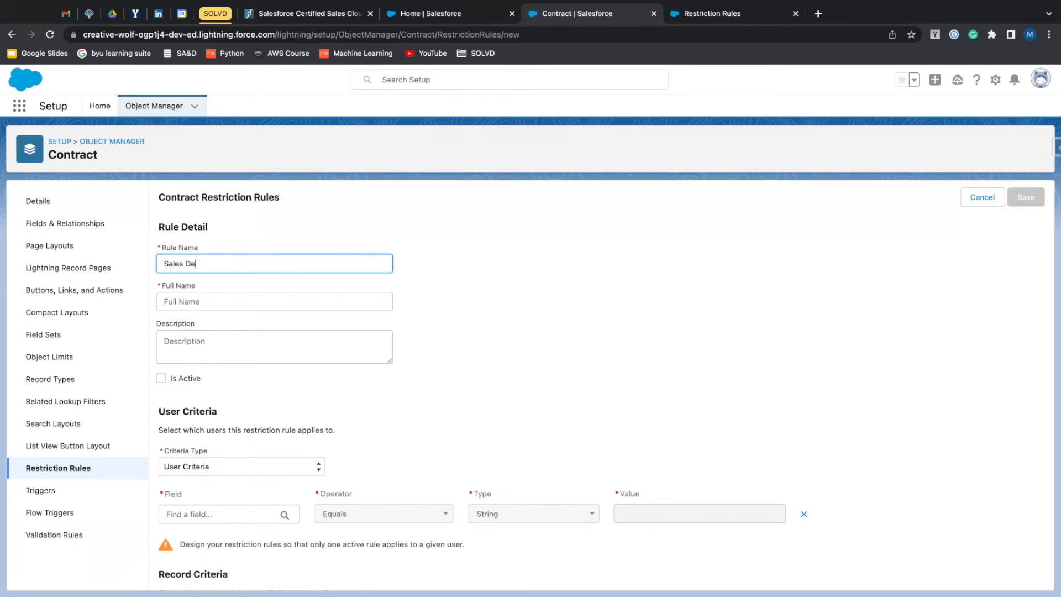
type("partment")
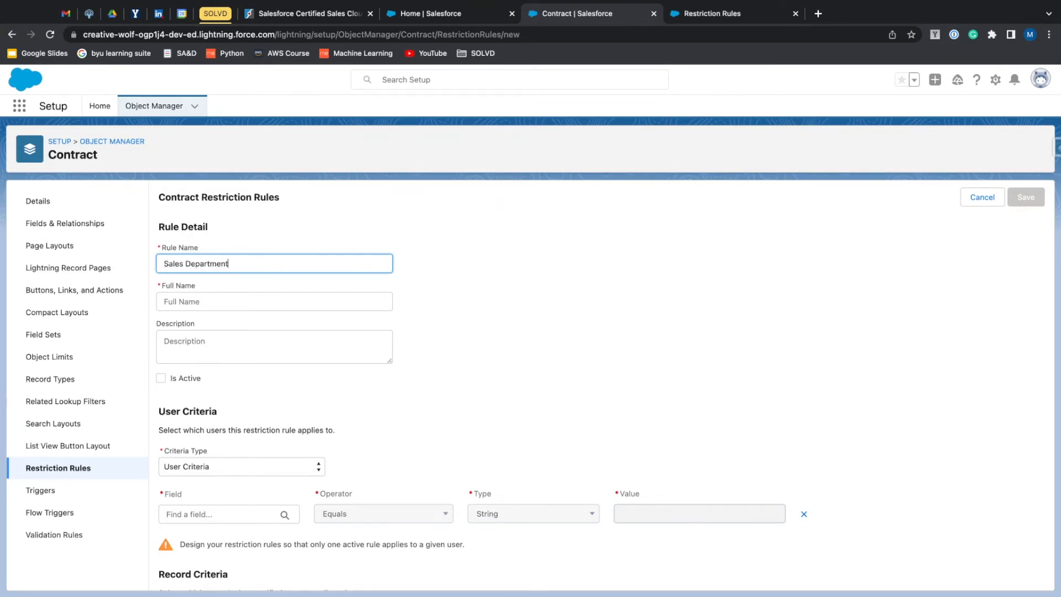
type("Contr")
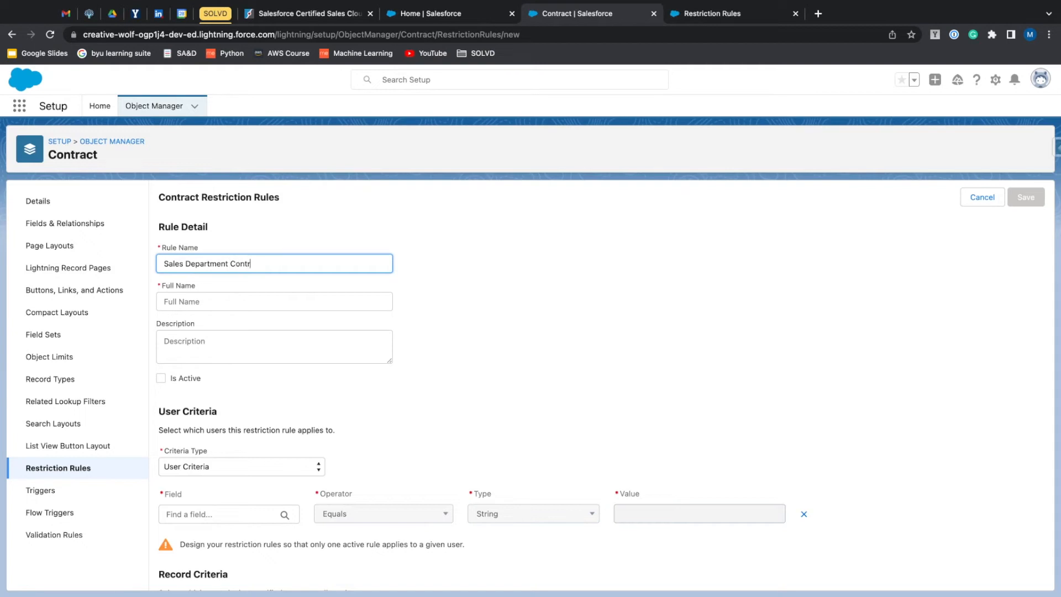
type("a")
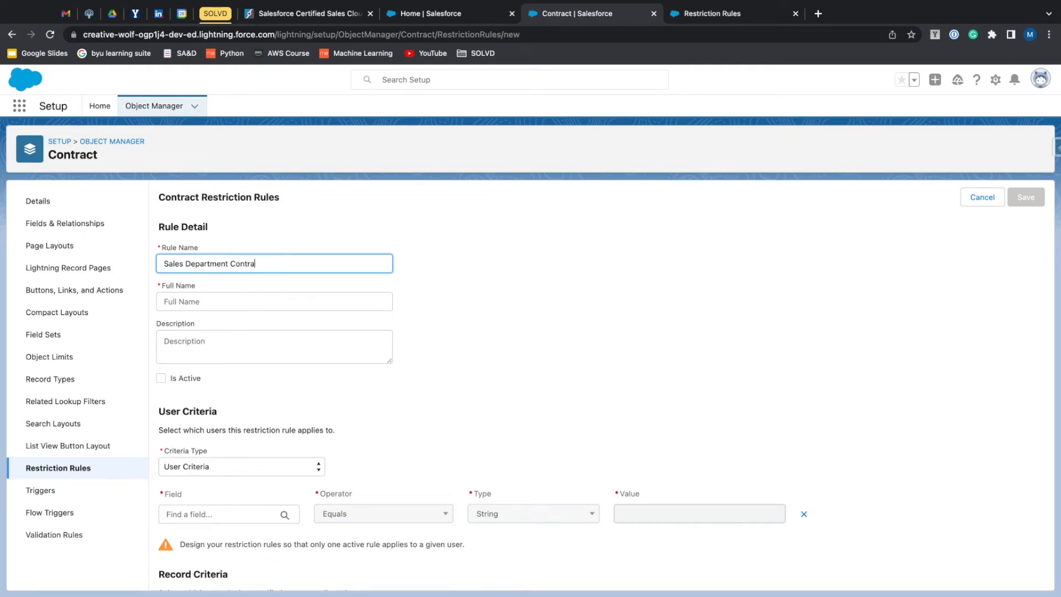
type("ct")
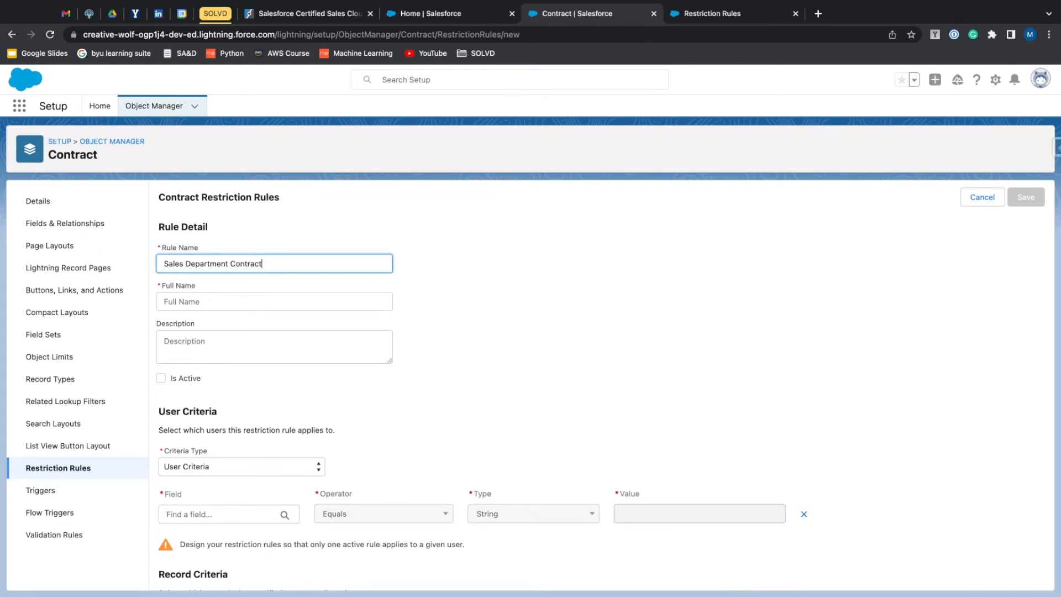
scroll("down", 3)
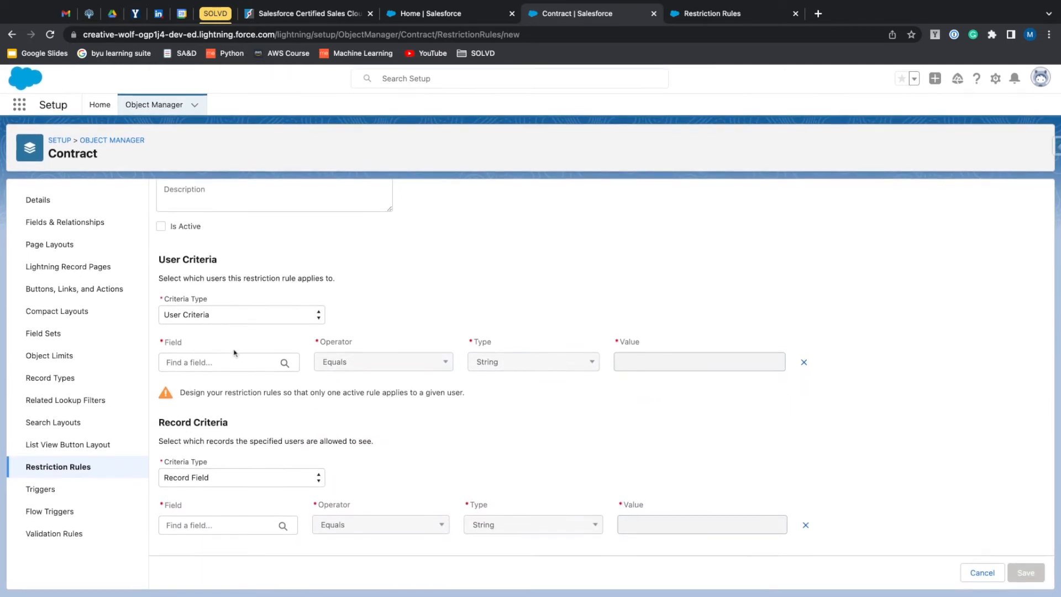
- Set the user criteria field to $User.Department with value 'Sales'
left_click(216, 362)
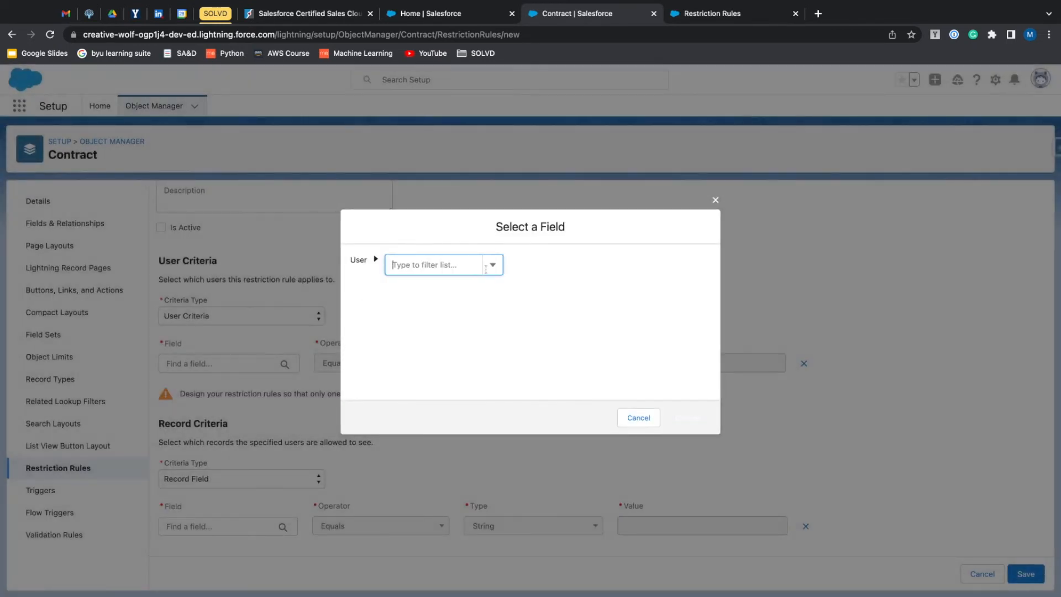
left_click(491, 265)
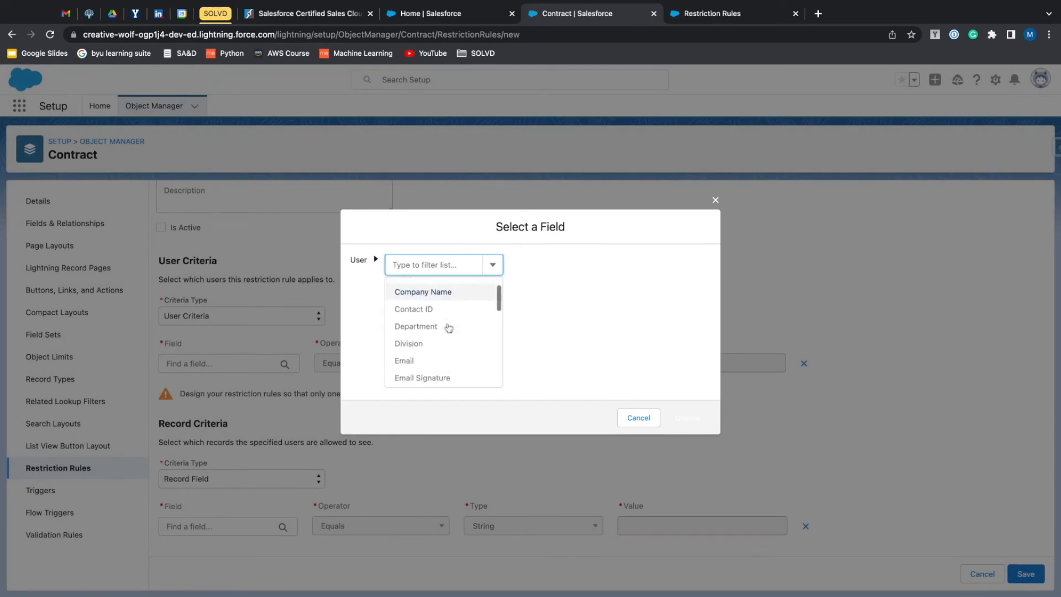
left_click(416, 326)
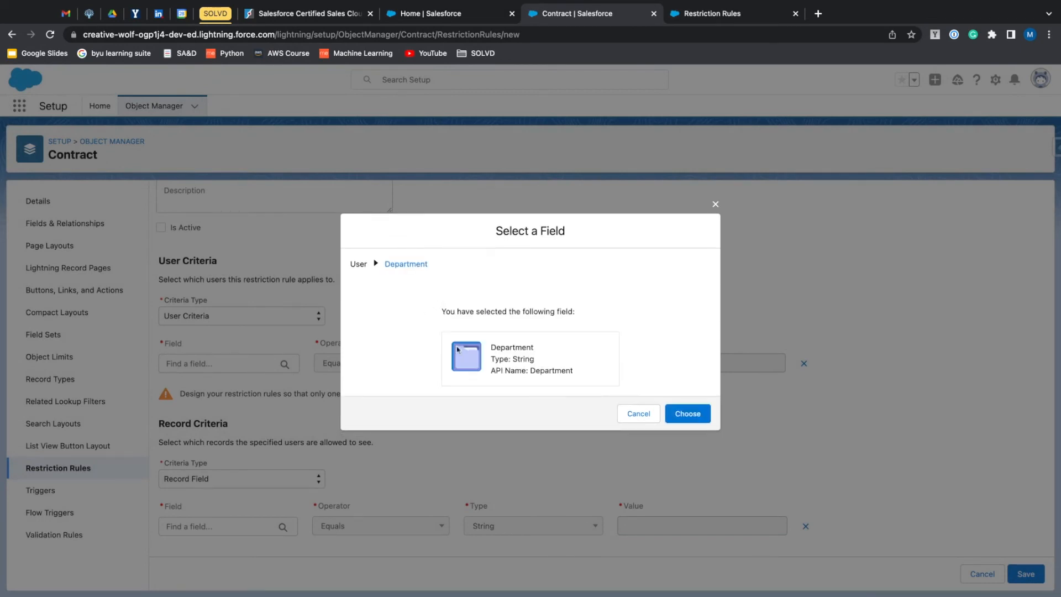
left_click(686, 413)
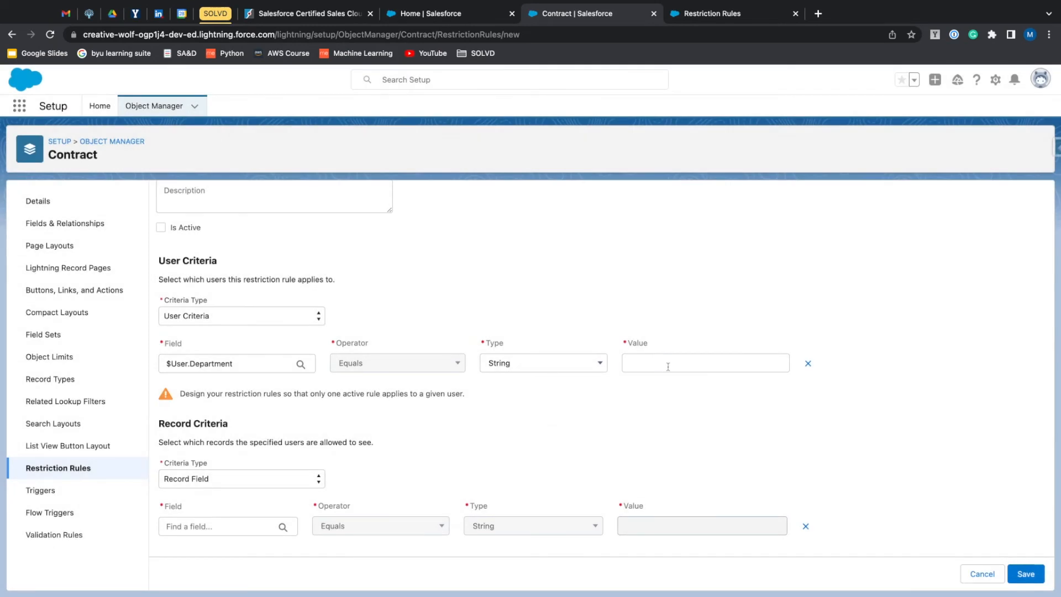
type("Sales")
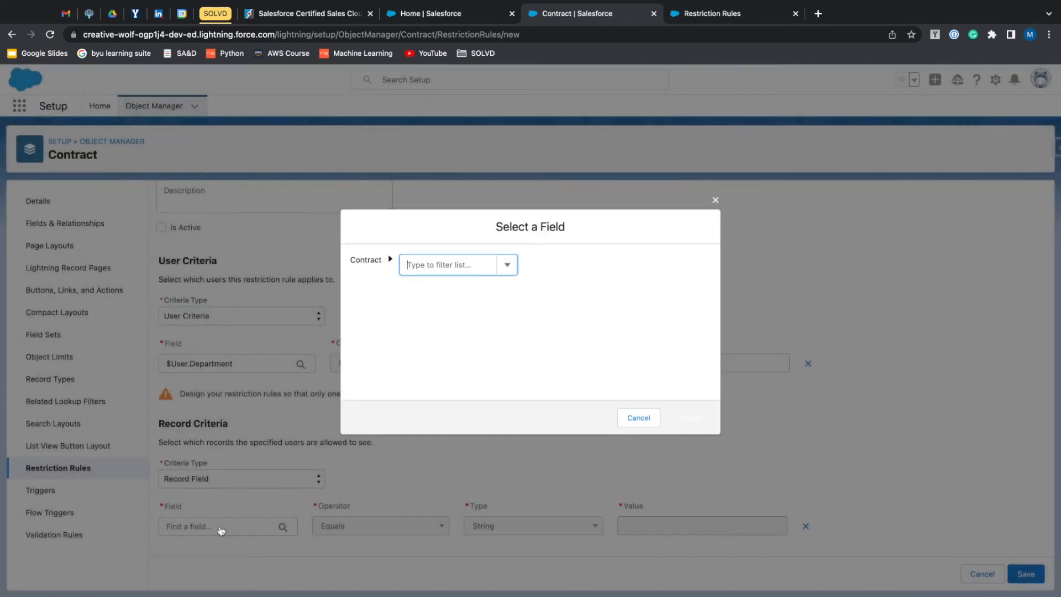
- Filter on Contract Status equals 'In Approval Process' and save the rule
left_click(506, 265)
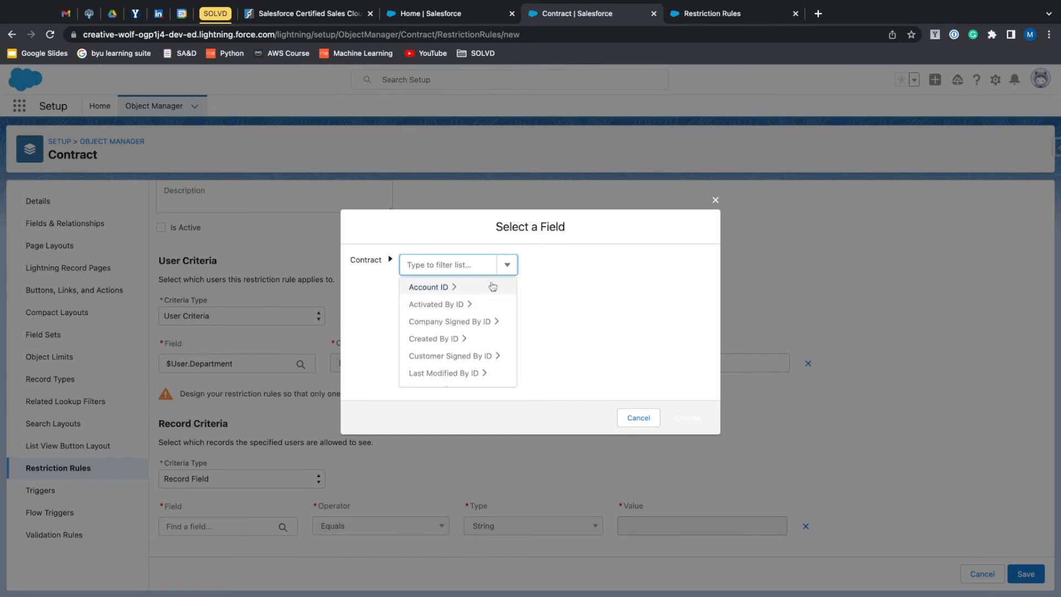
scroll("down", 3)
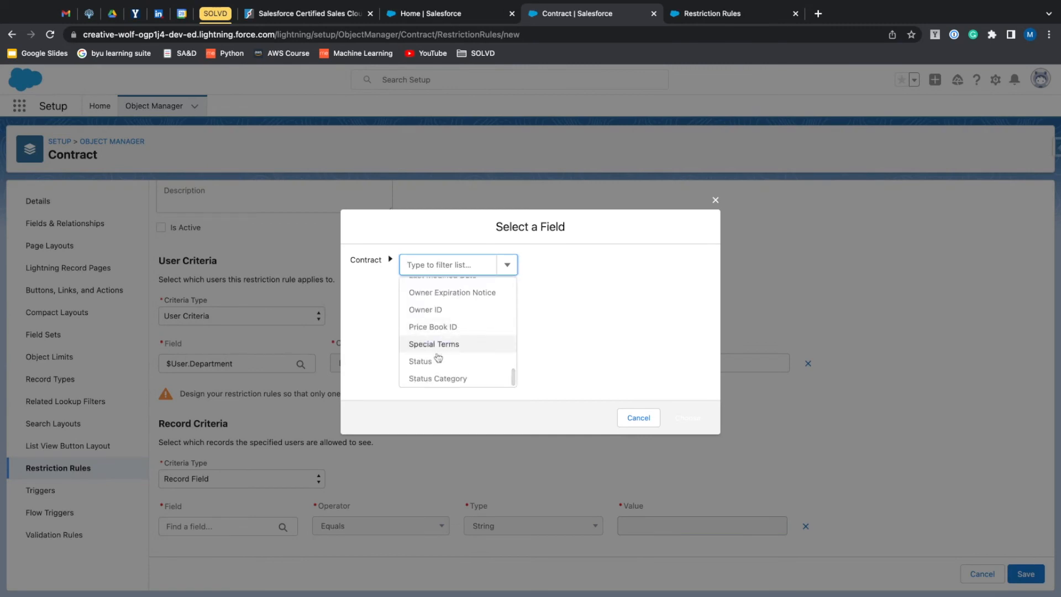
left_click(420, 361)
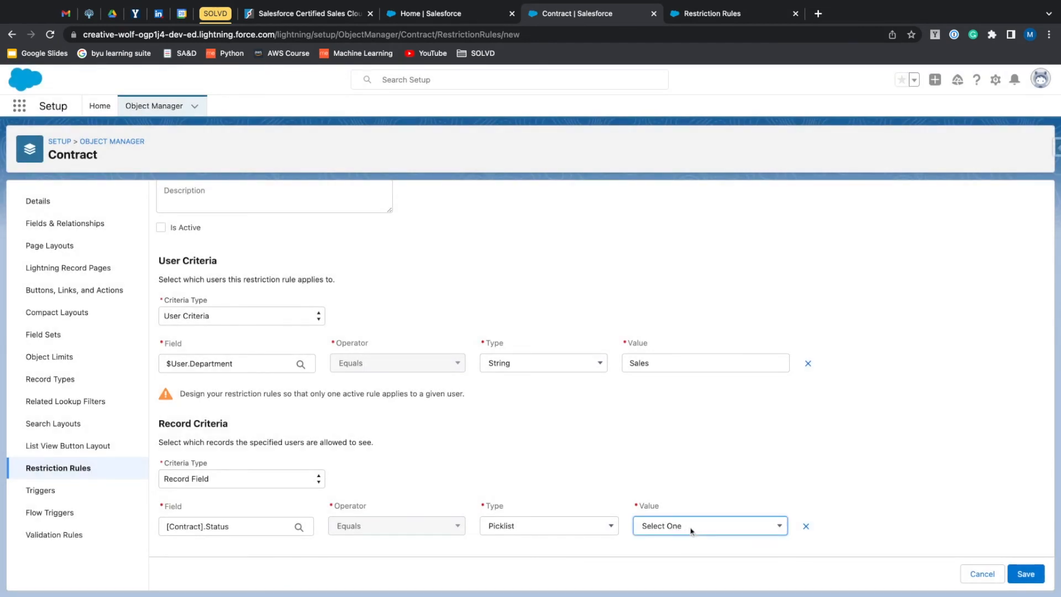
left_click(709, 525)
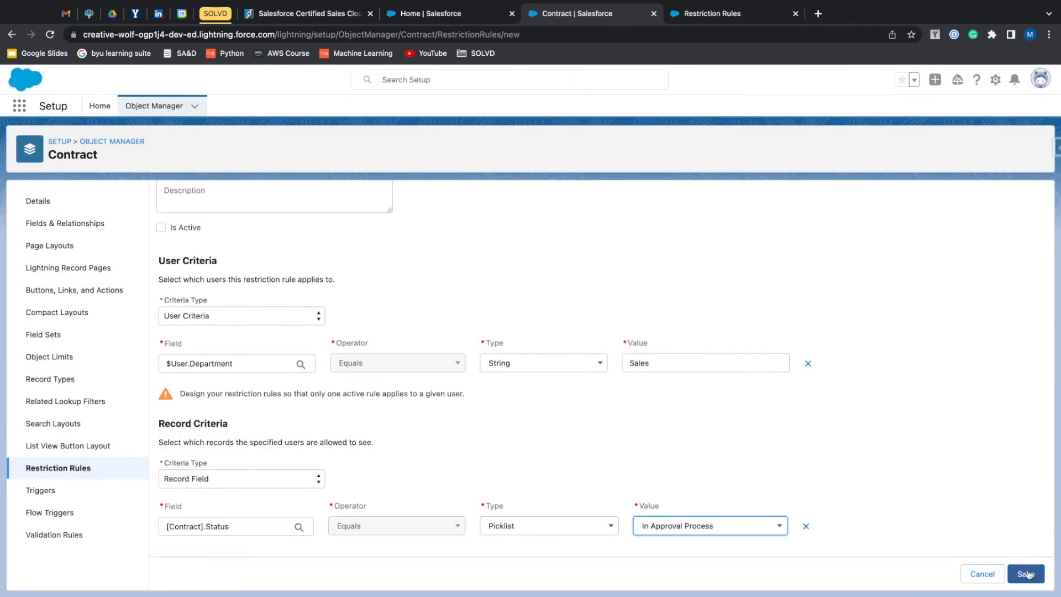
left_click(1026, 573)
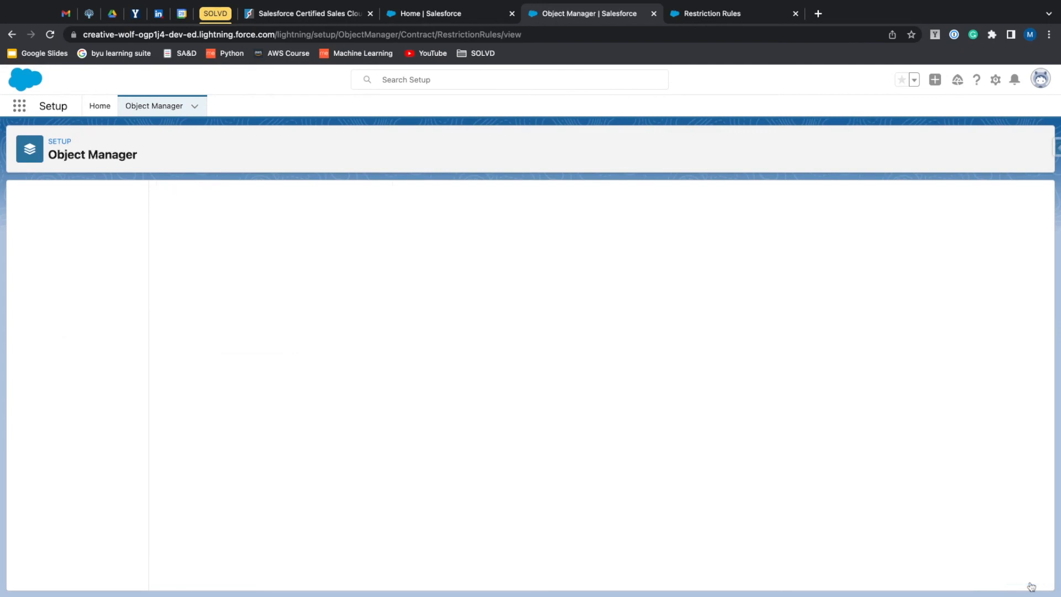